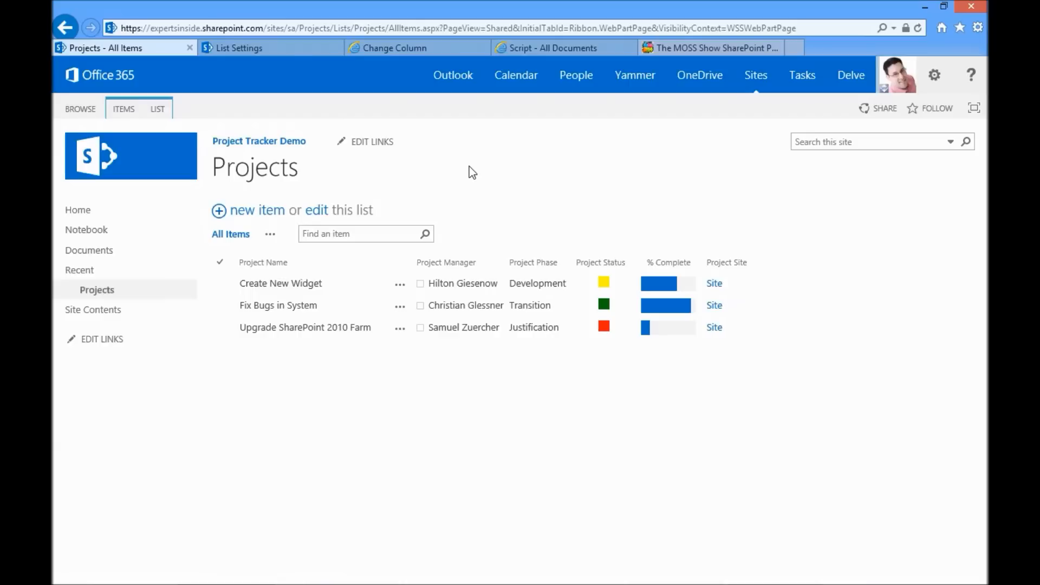
{"action": "mouse_move", "coordinate": [483, 252]}
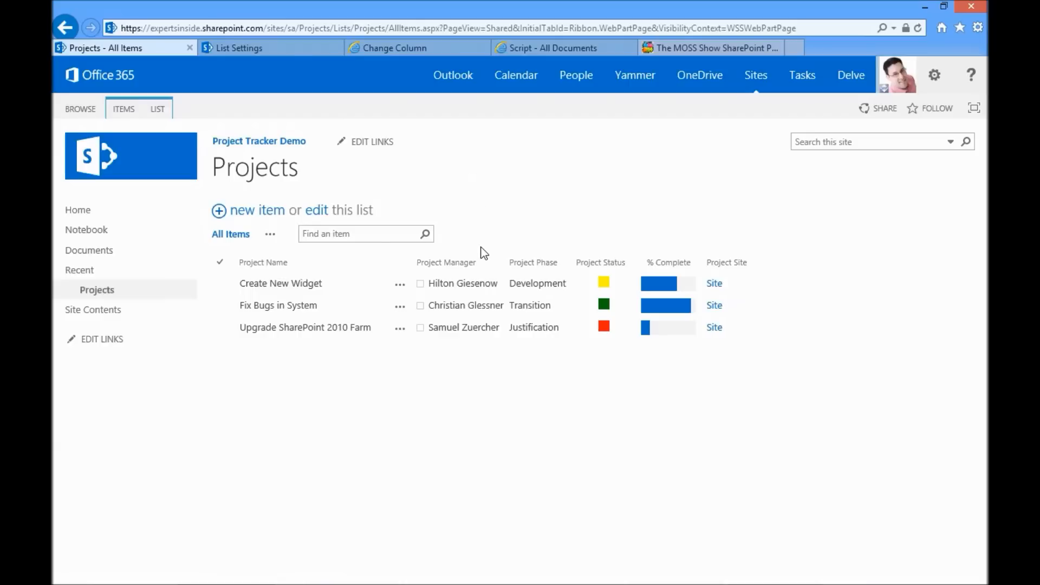
- Switch to the Projects list settings page showing its column definitions
{"action": "left_click", "coordinate": [305, 327]}
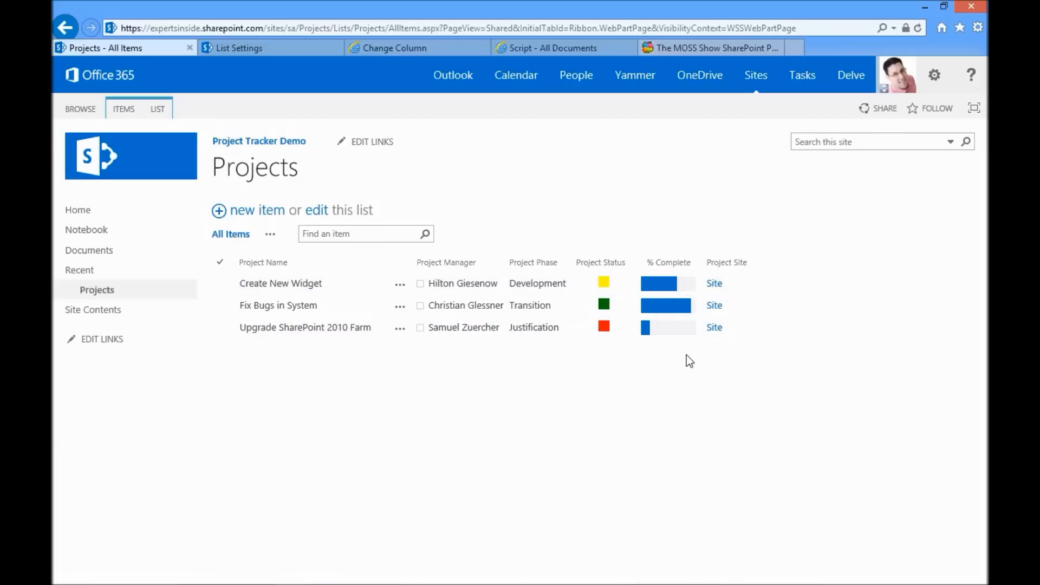
{"action": "mouse_move", "coordinate": [631, 379]}
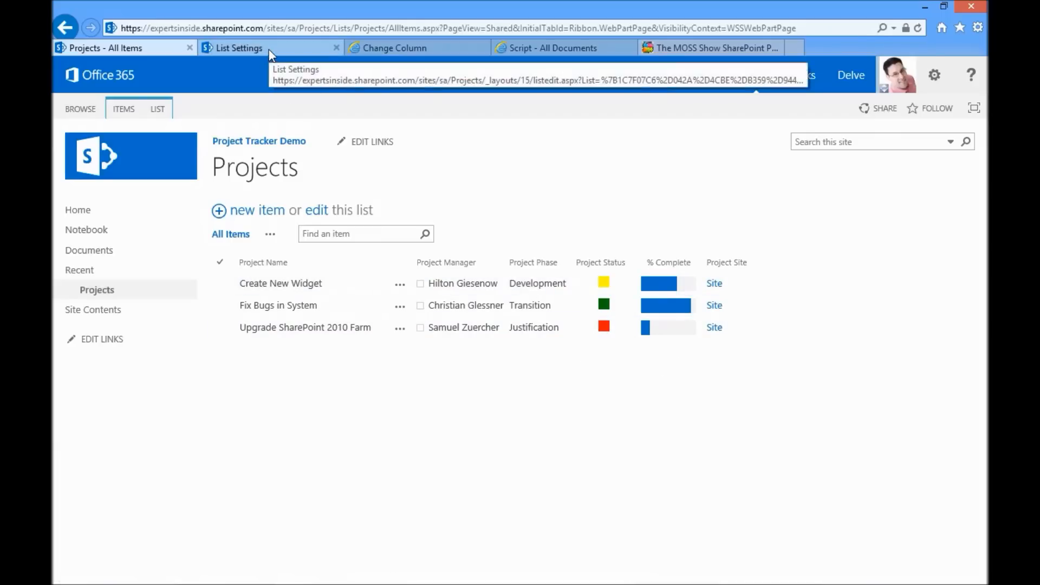
{"action": "left_click", "coordinate": [238, 47]}
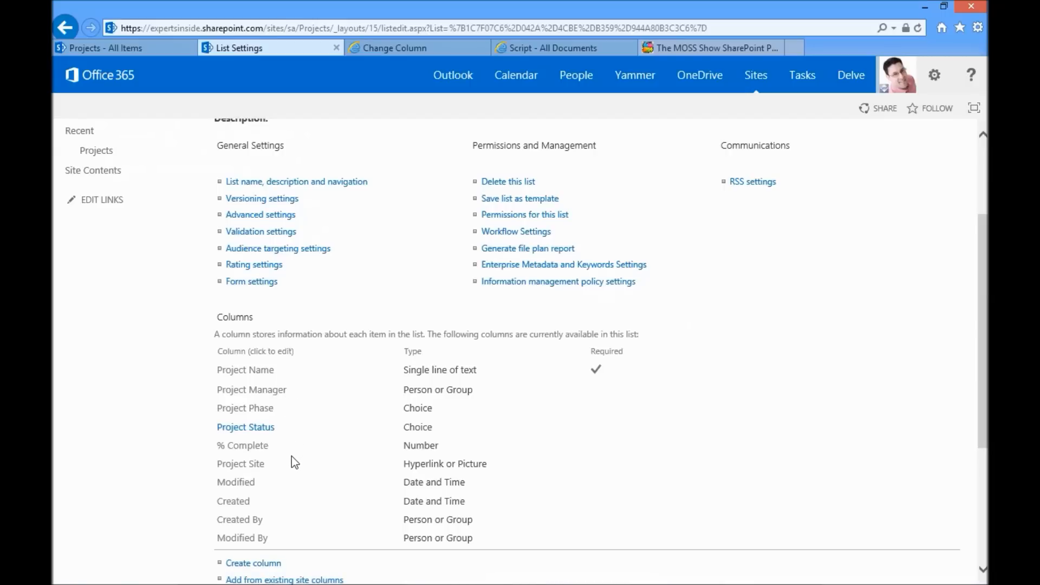
{"action": "mouse_move", "coordinate": [300, 445]}
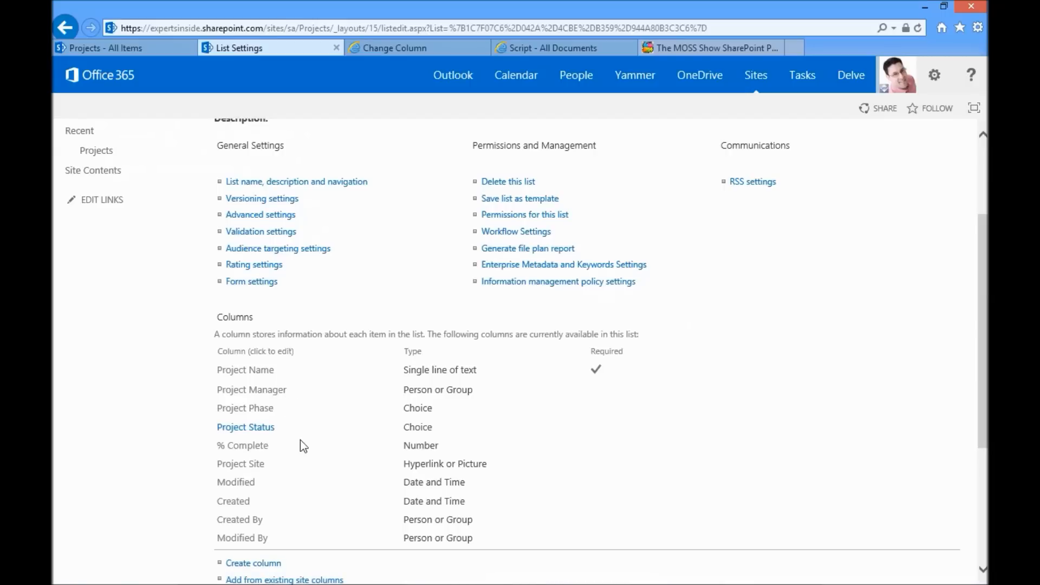
{"action": "mouse_move", "coordinate": [306, 391]}
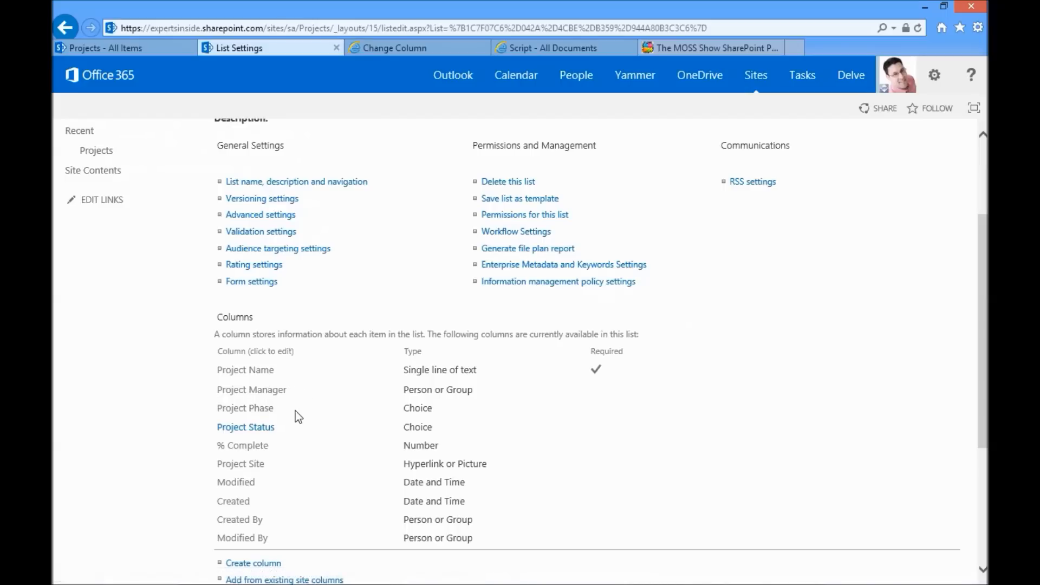
{"action": "mouse_move", "coordinate": [302, 418]}
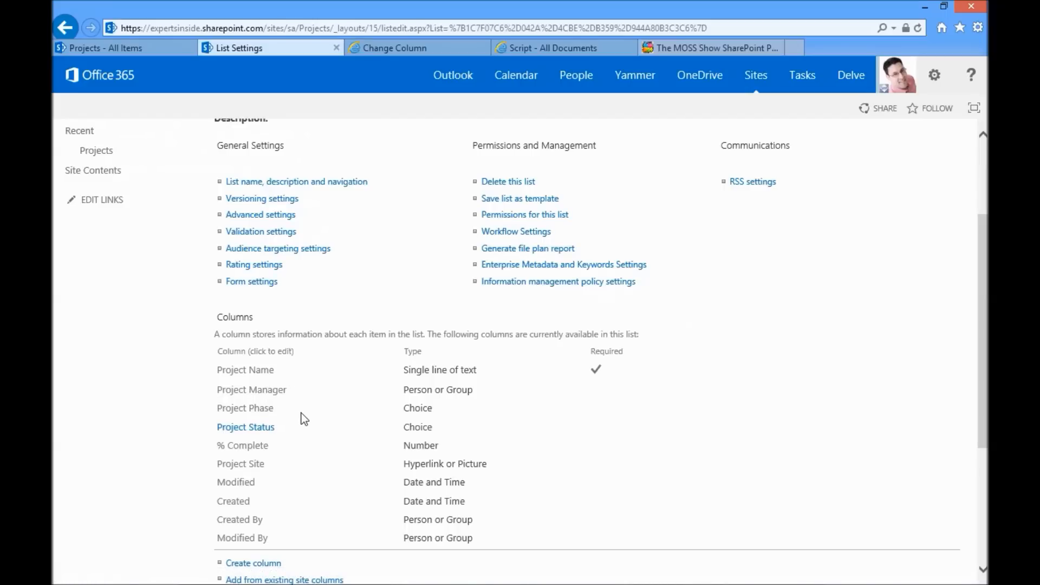
{"action": "mouse_move", "coordinate": [283, 432]}
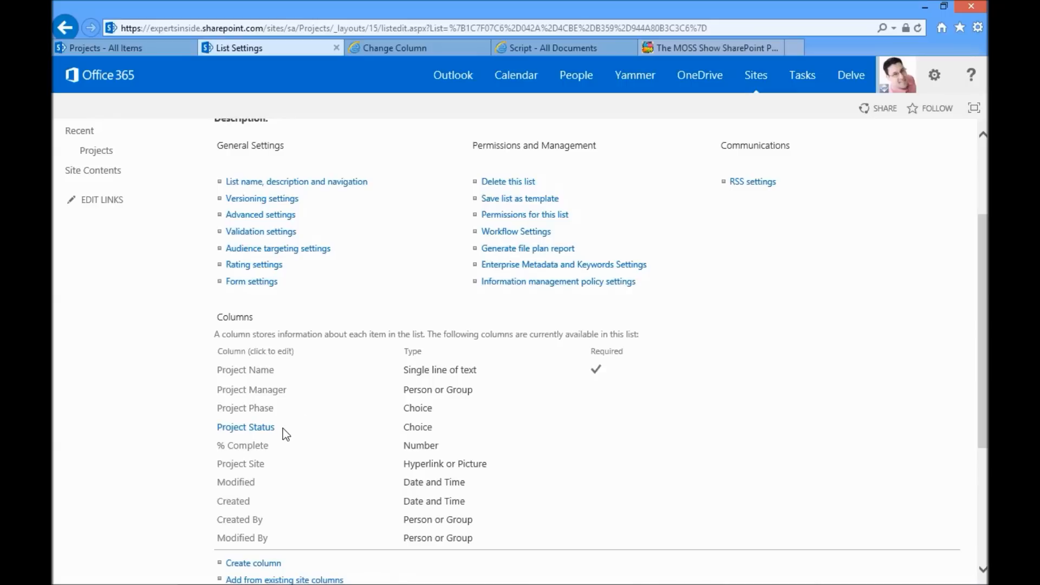
{"action": "mouse_move", "coordinate": [285, 432]}
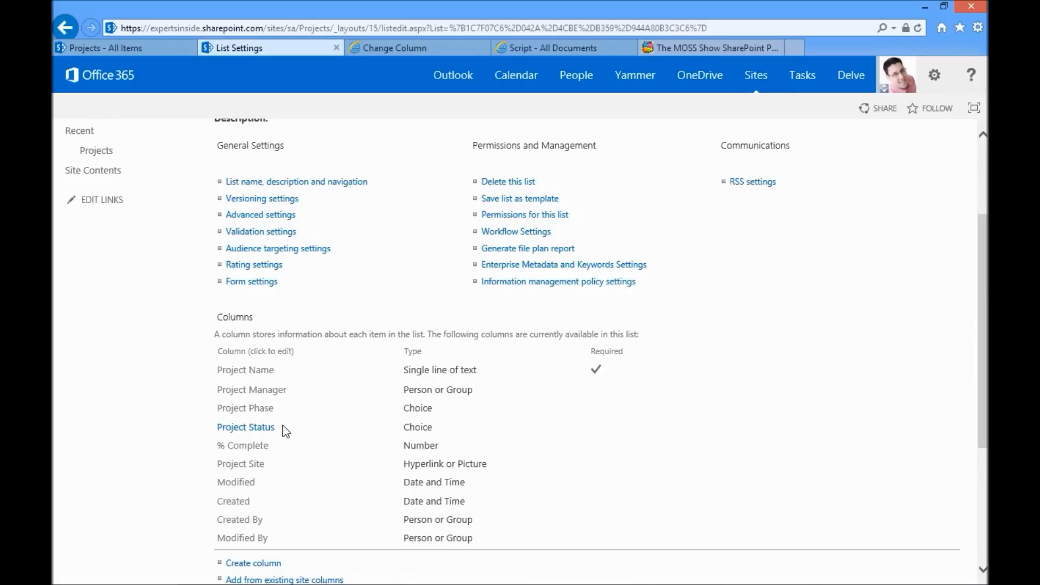
{"action": "mouse_move", "coordinate": [285, 434]}
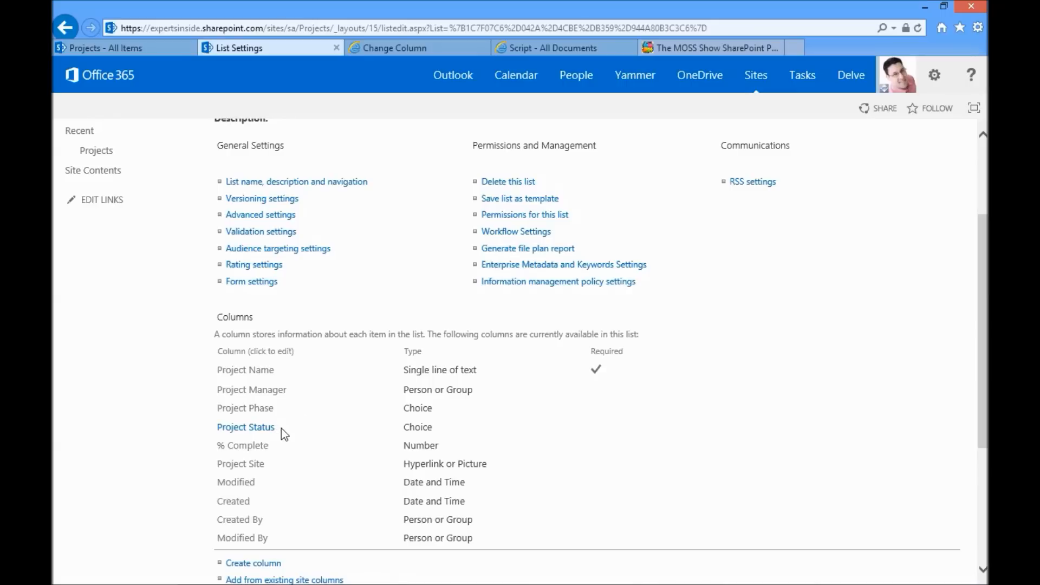
- View the Project Status column's edit page with its In Progress, Blocked and Overdue choices
{"action": "left_click", "coordinate": [245, 427]}
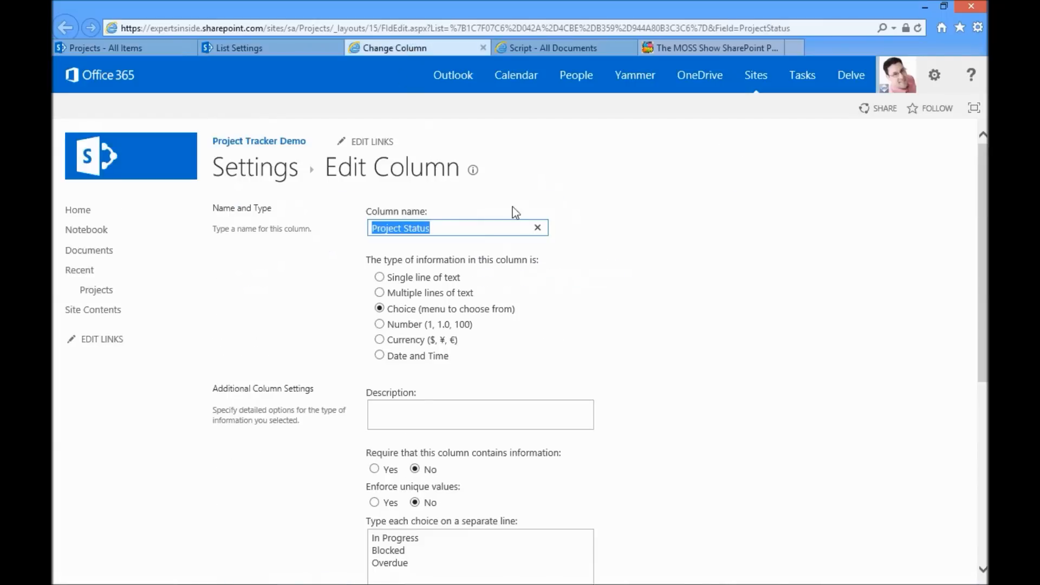
{"action": "scroll", "scroll_direction": "down", "scroll_amount": 3}
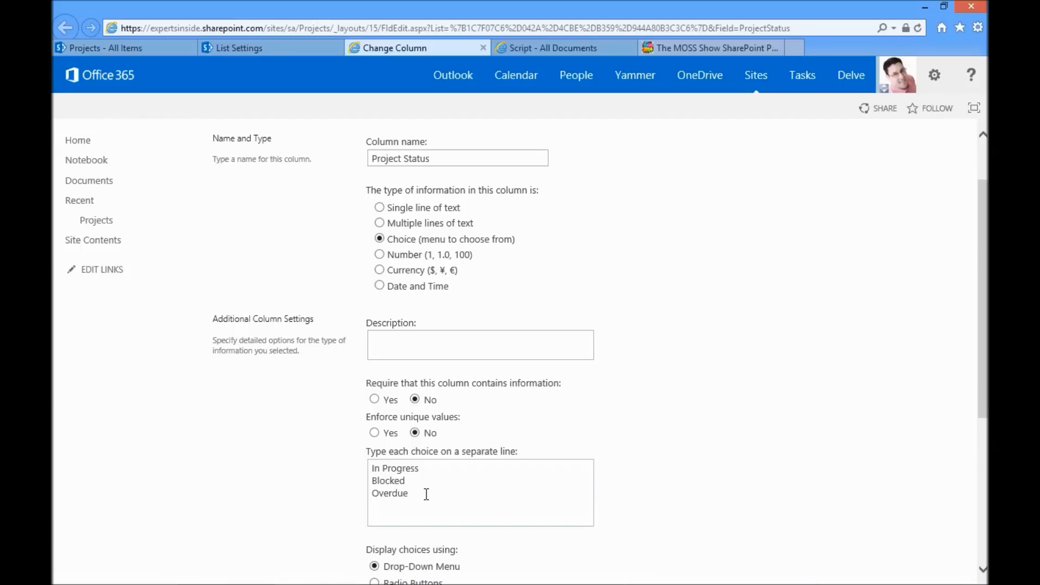
{"action": "mouse_move", "coordinate": [283, 98]}
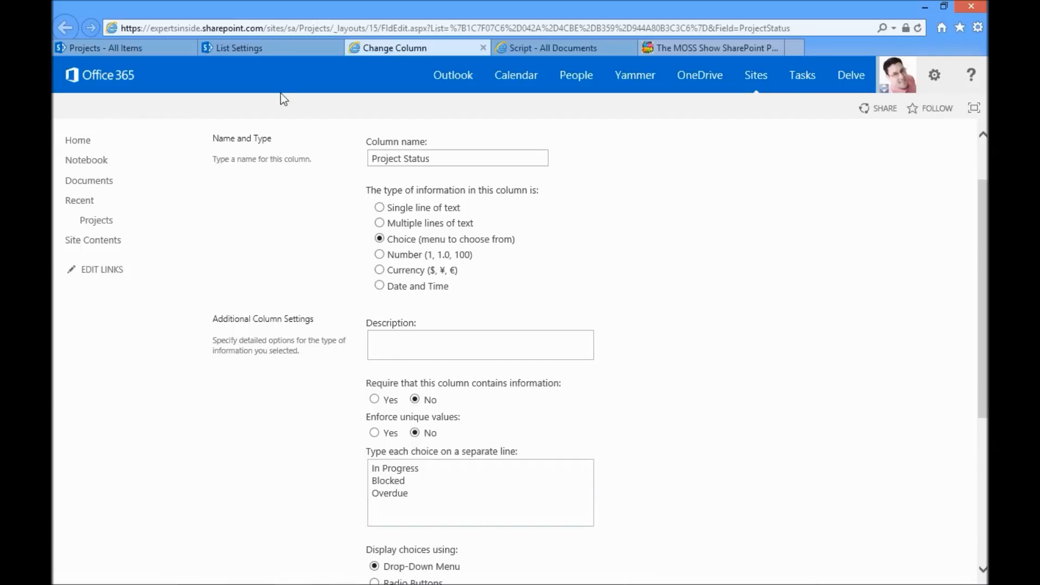
- Go back to the Projects list settings page with its column list
{"action": "left_click", "coordinate": [65, 27]}
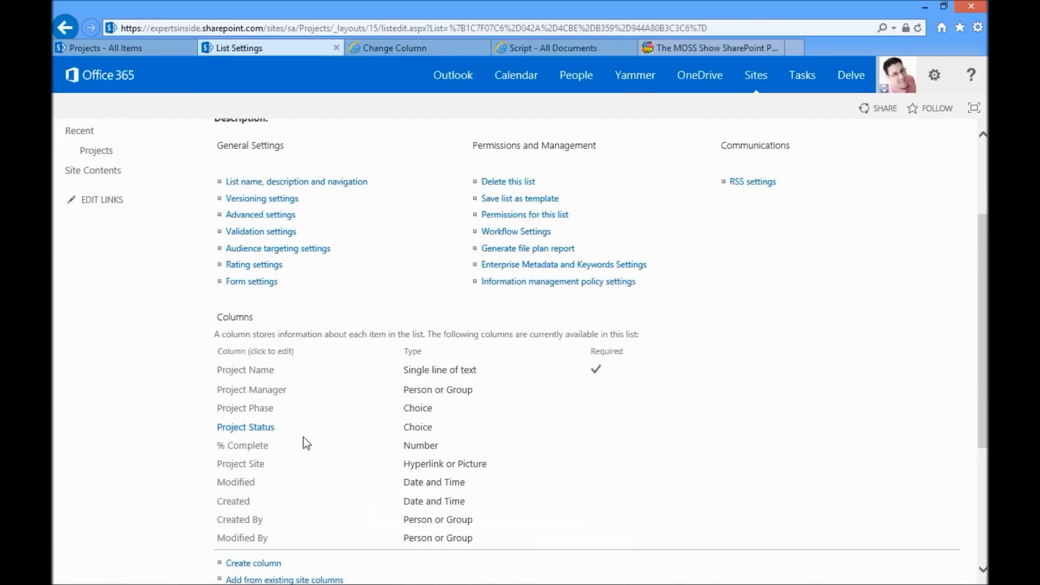
{"action": "mouse_move", "coordinate": [278, 452]}
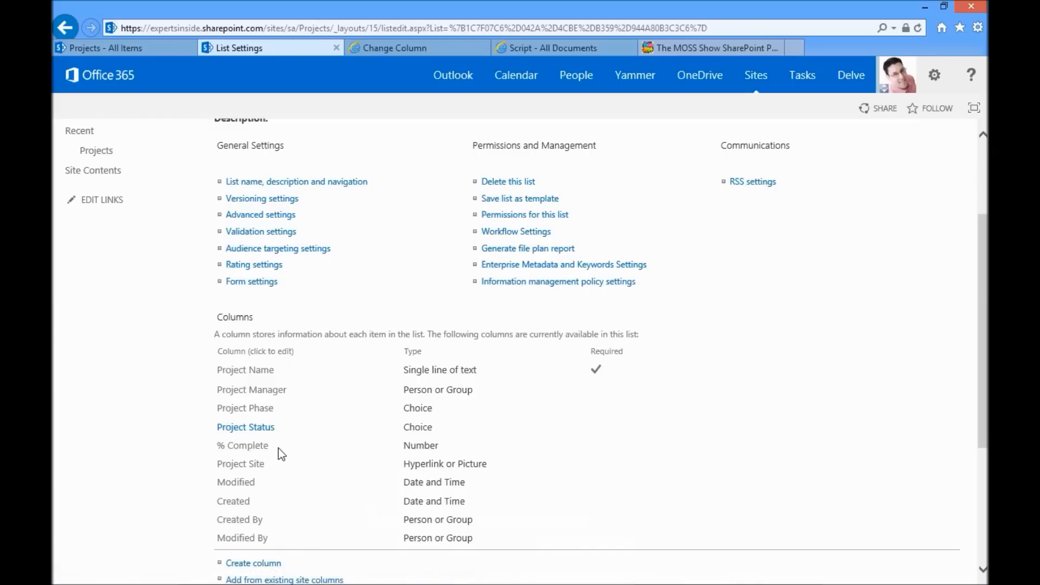
{"action": "mouse_move", "coordinate": [283, 454]}
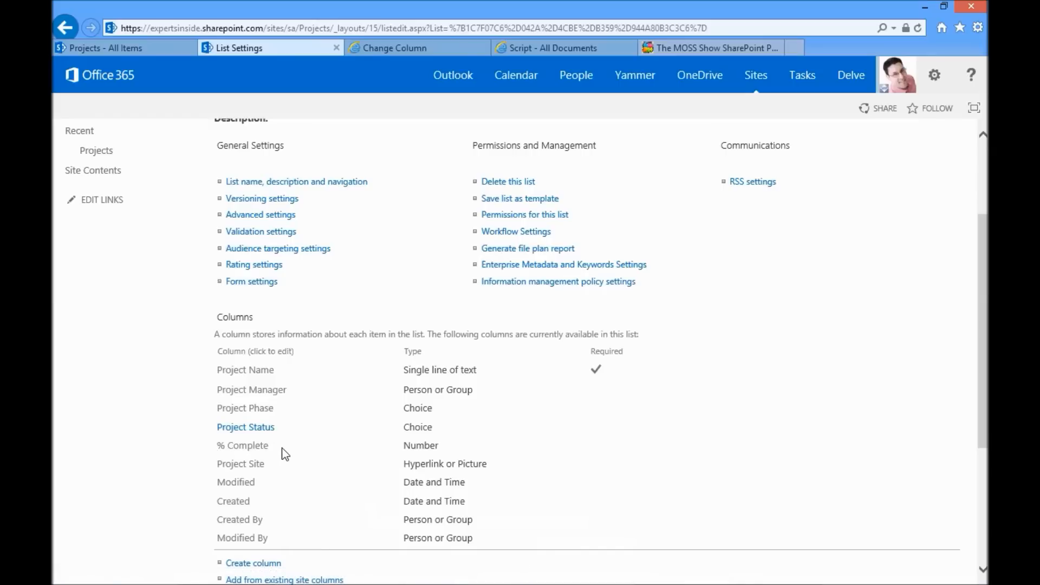
{"action": "mouse_move", "coordinate": [312, 438]}
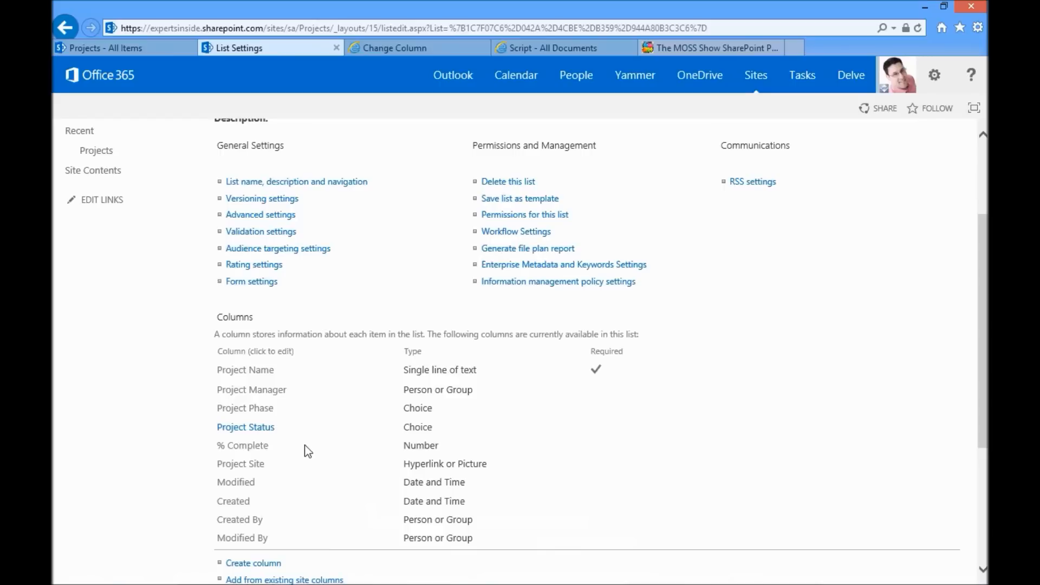
{"action": "mouse_move", "coordinate": [260, 339]}
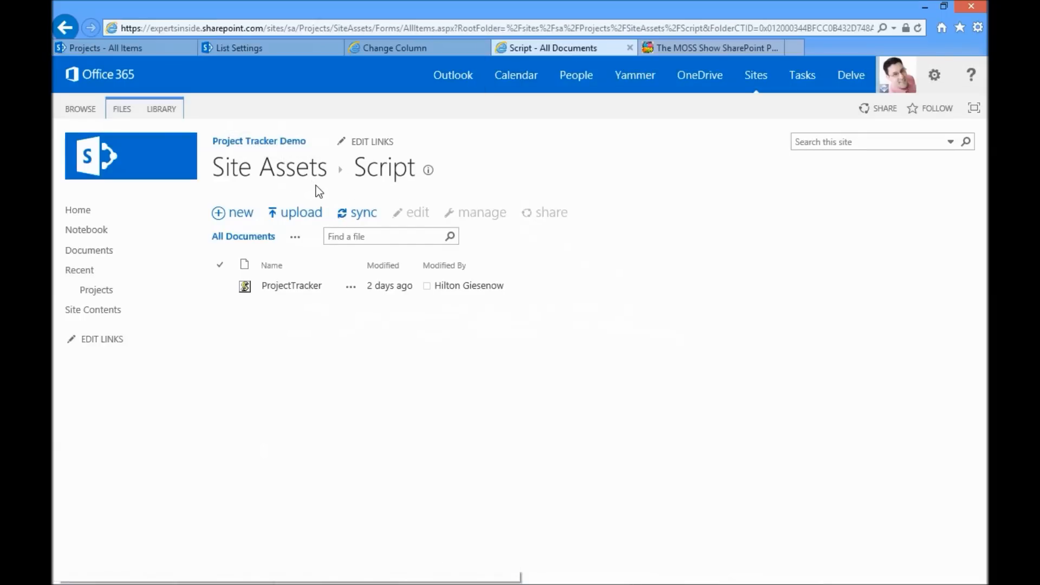
{"action": "mouse_move", "coordinate": [375, 194]}
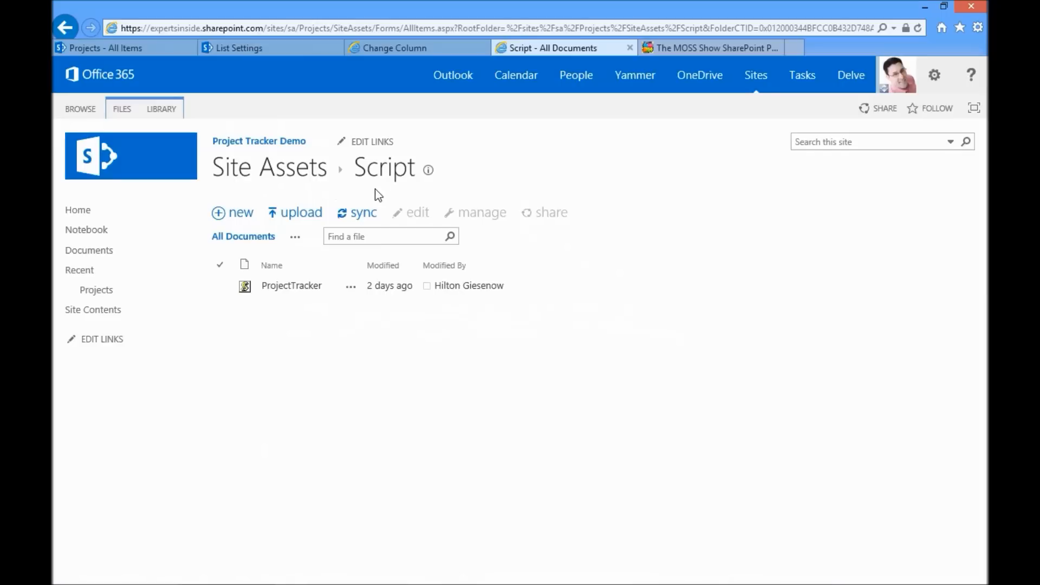
{"action": "mouse_move", "coordinate": [374, 201]}
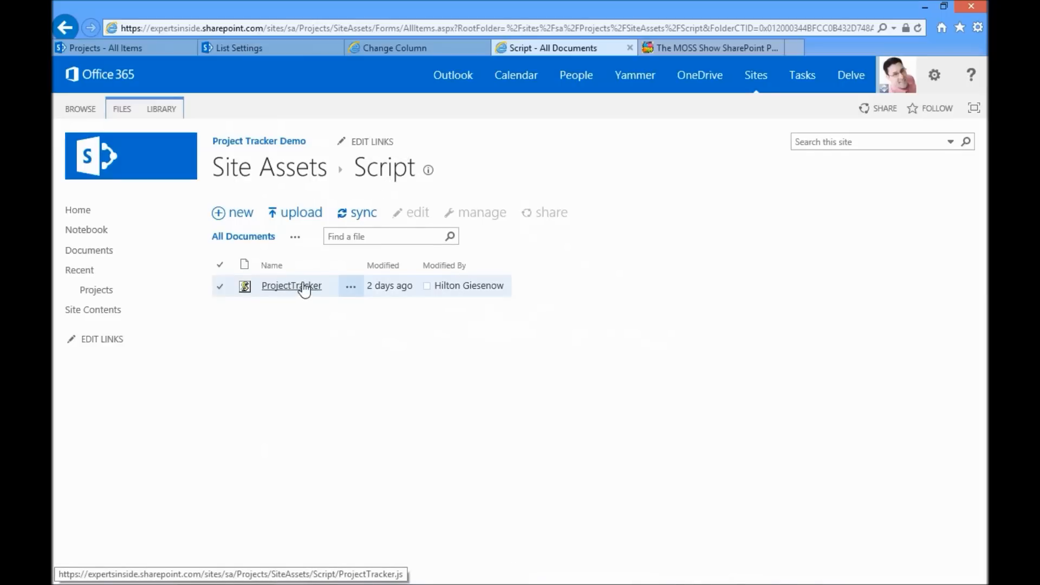
- Select the ProjectTracker script file in the Site Assets Script library
{"action": "left_click", "coordinate": [709, 48]}
{"action": "type", "text": "themossshow.com/Sessions/ProjectTracker.js"}
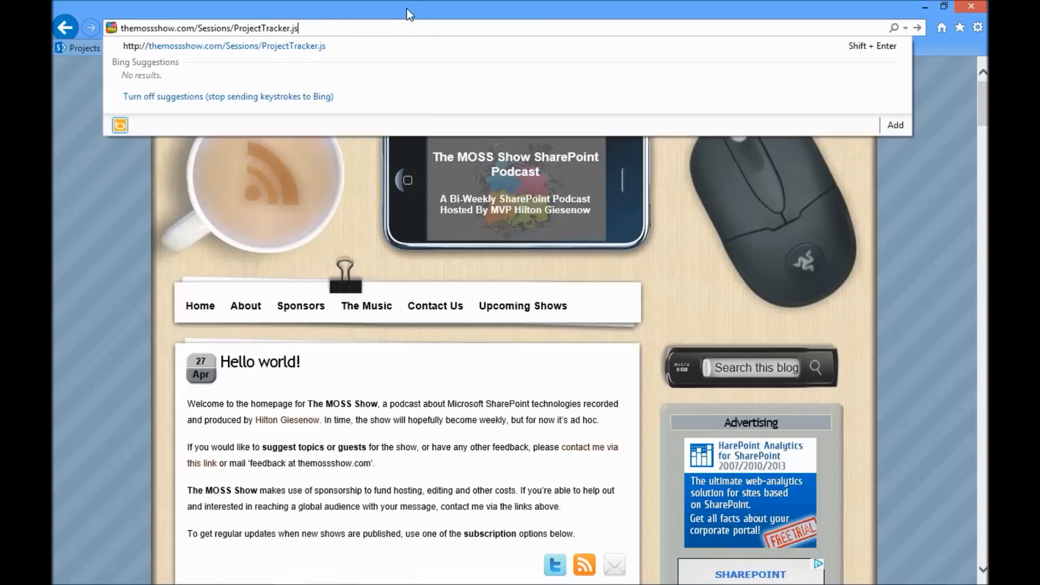
- Load themossshow.com/Sessions/ProjectTracker.js and run the downloaded script despite the warning
{"action": "key", "text": "enter"}
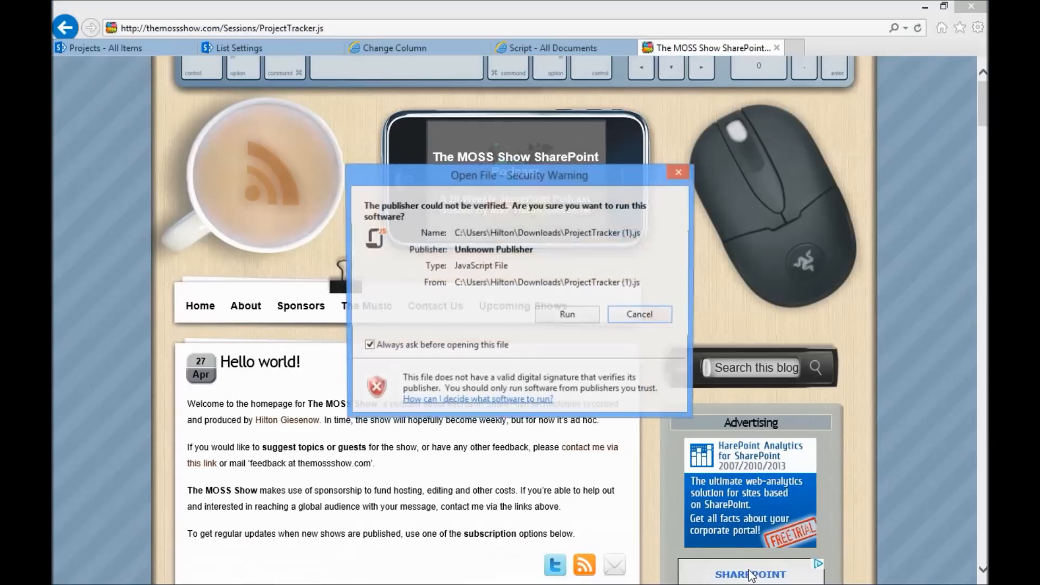
{"action": "left_click", "coordinate": [567, 314]}
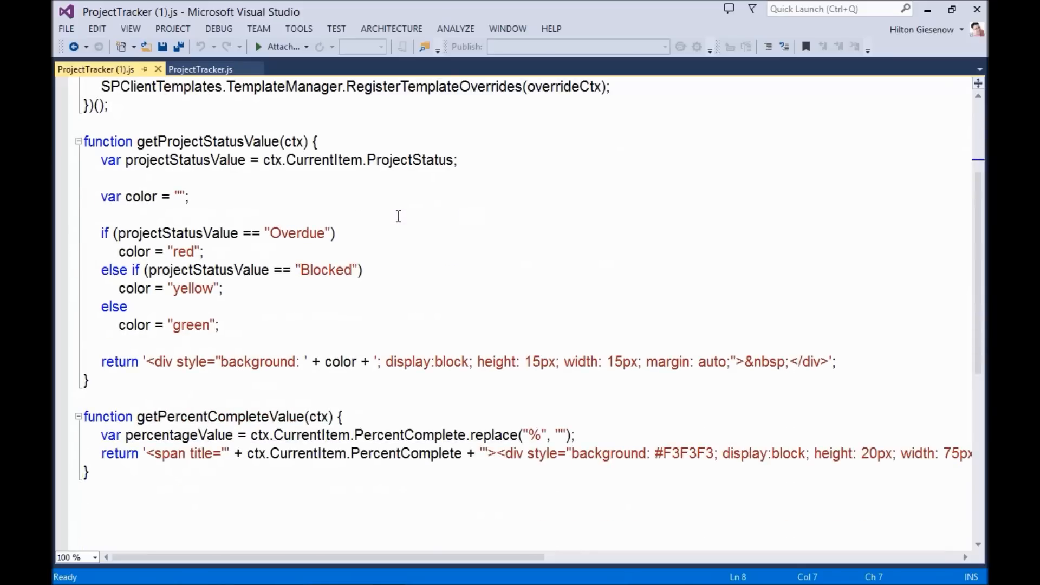
{"action": "mouse_move", "coordinate": [392, 409]}
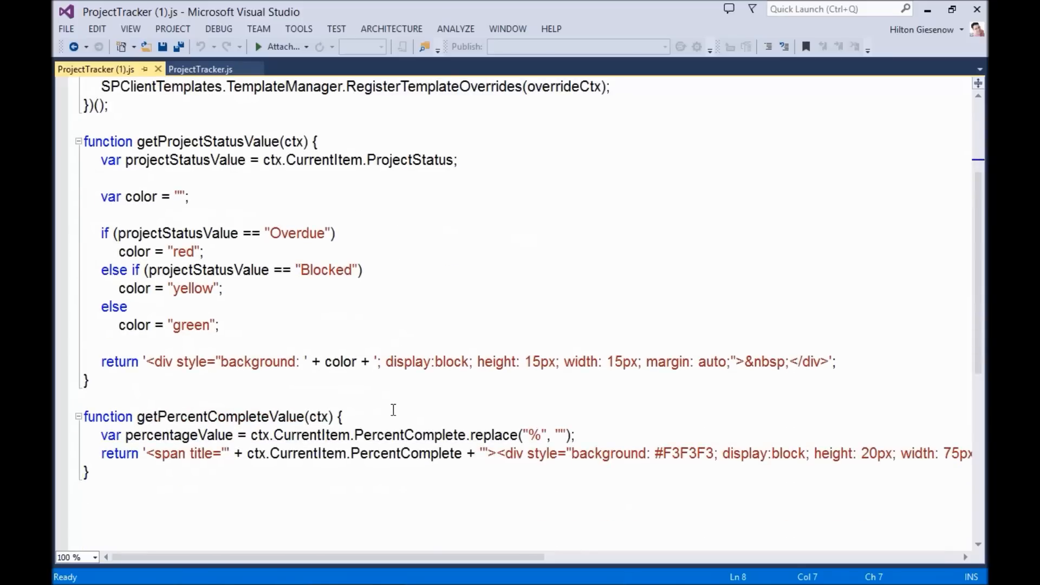
{"action": "mouse_move", "coordinate": [524, 546]}
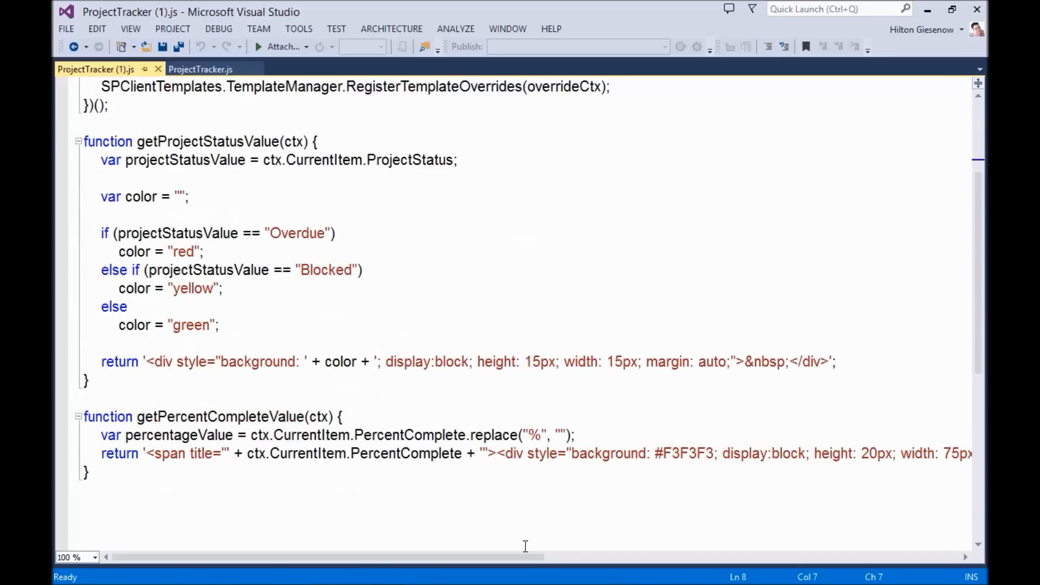
- Review getProjectStatusValue's green-colour line and the percent-complete rendering in ProjectTracker.js
{"action": "scroll", "scroll_direction": "right", "scroll_amount": 3}
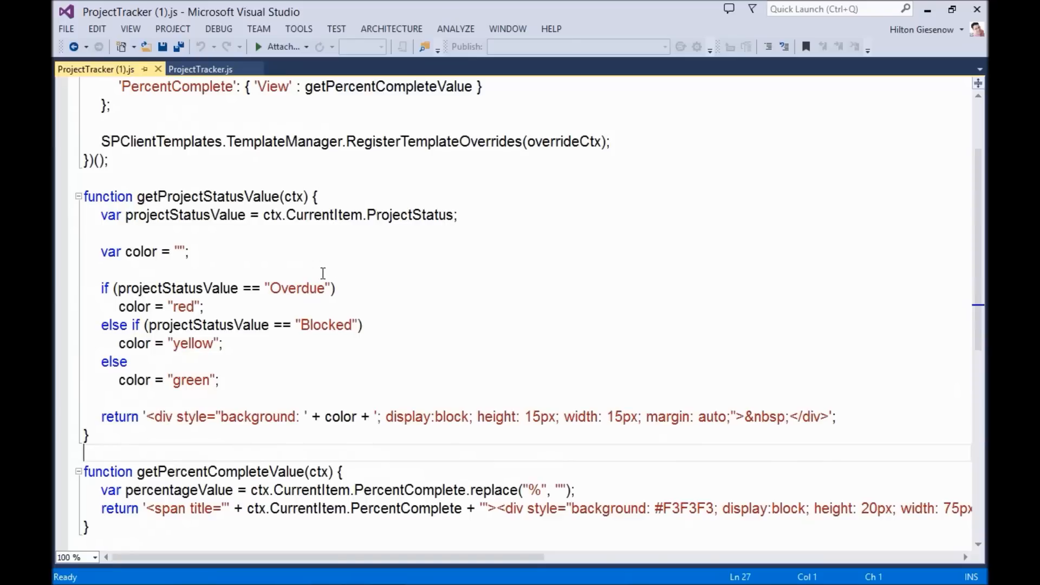
{"action": "mouse_move", "coordinate": [253, 303]}
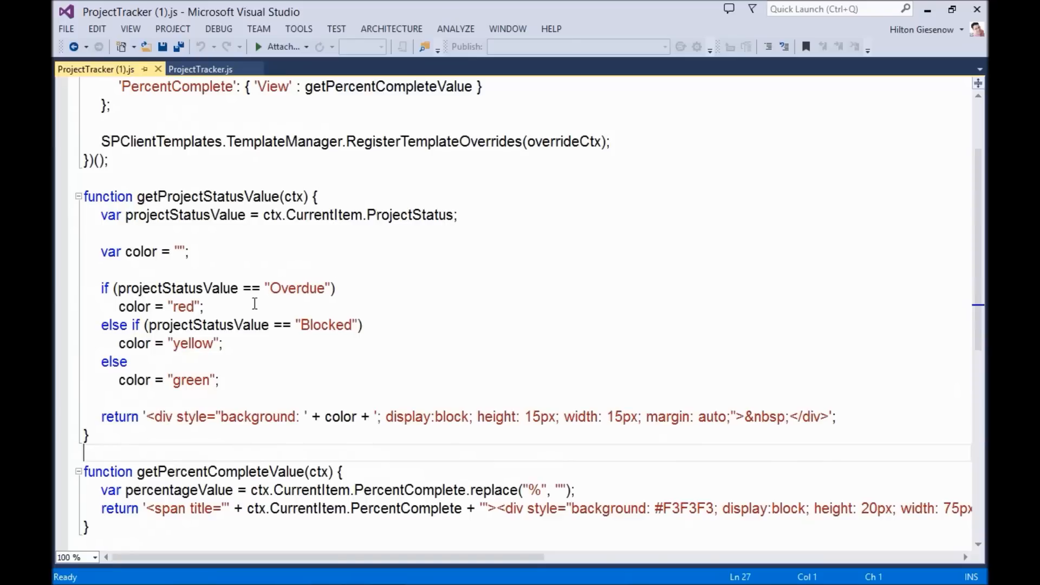
{"action": "mouse_move", "coordinate": [228, 338]}
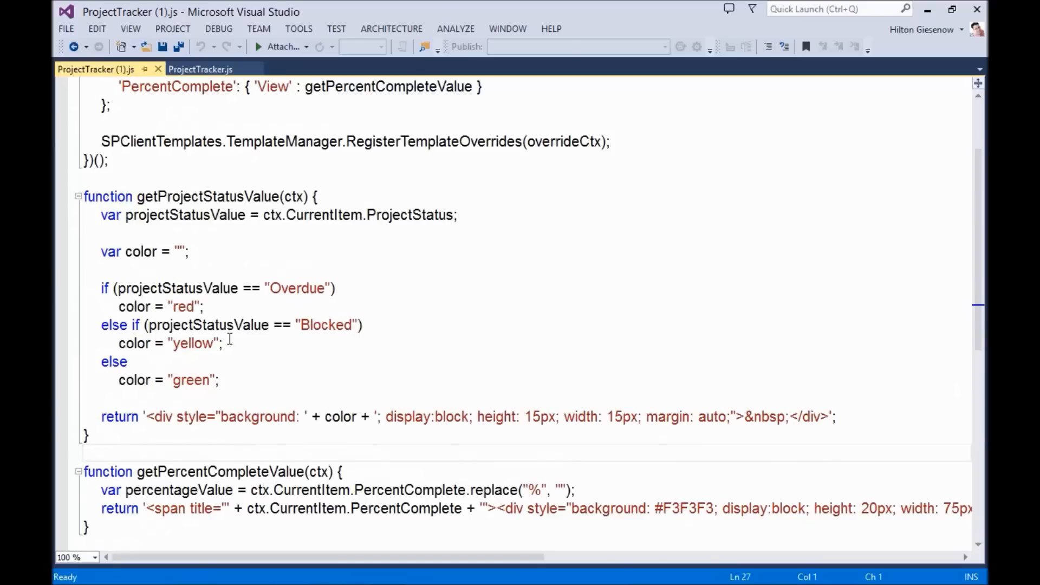
{"action": "left_click", "coordinate": [225, 343]}
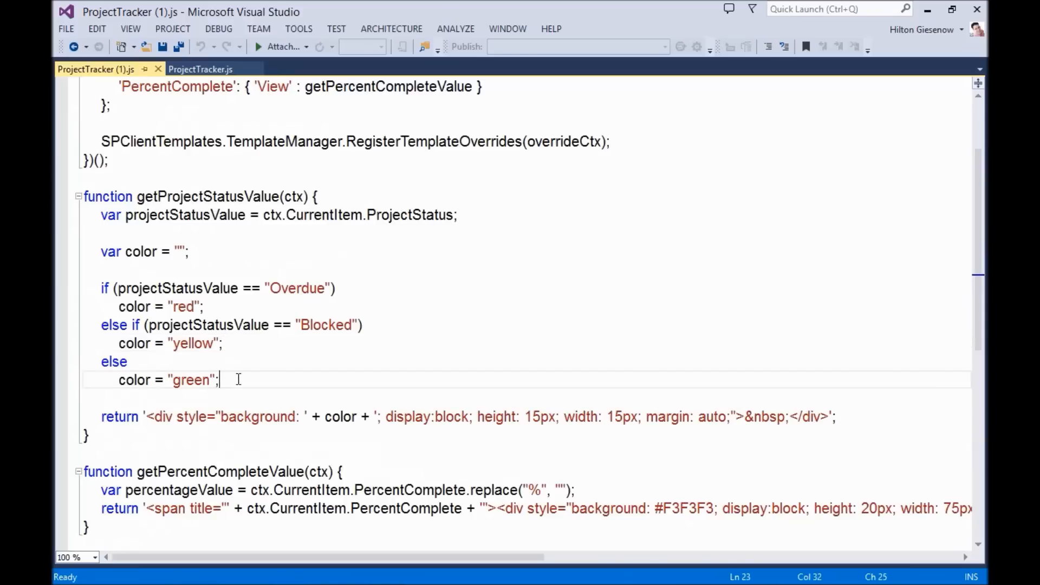
{"action": "mouse_move", "coordinate": [250, 356]}
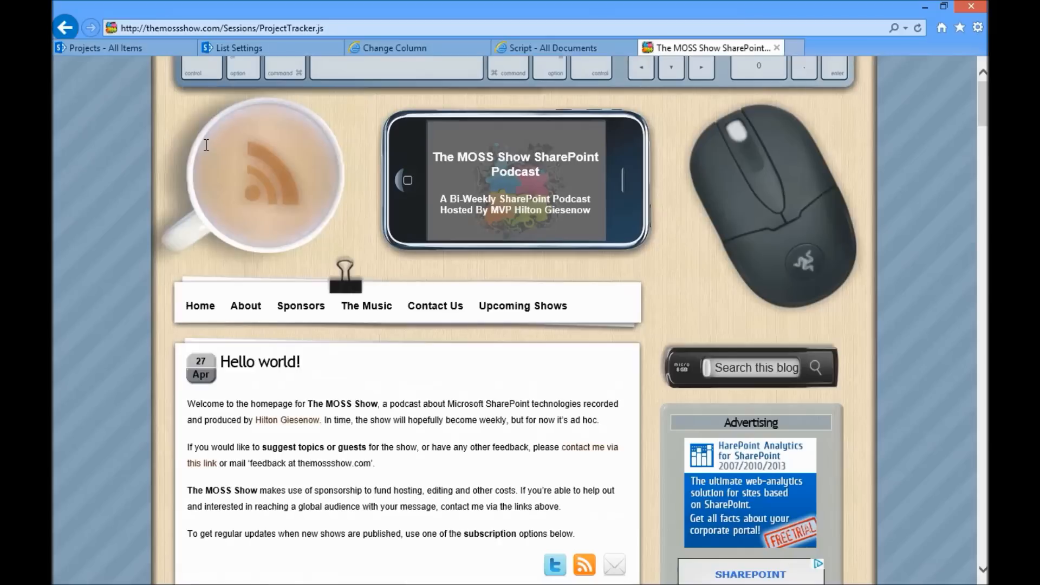
- Copy the ProjectTracker file's shortcut link from the Script document library
{"action": "left_click", "coordinate": [556, 48]}
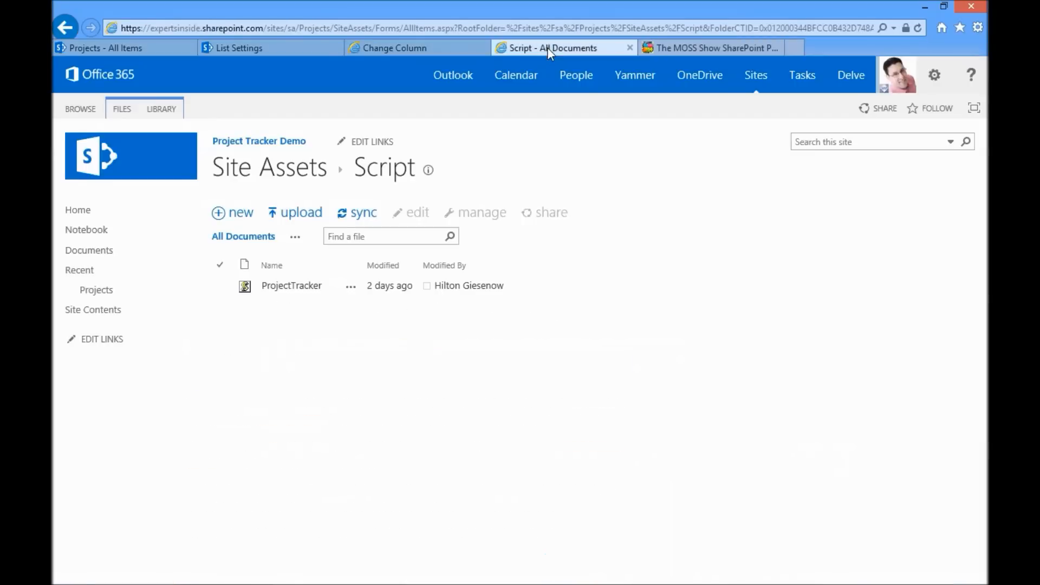
{"action": "mouse_move", "coordinate": [333, 347]}
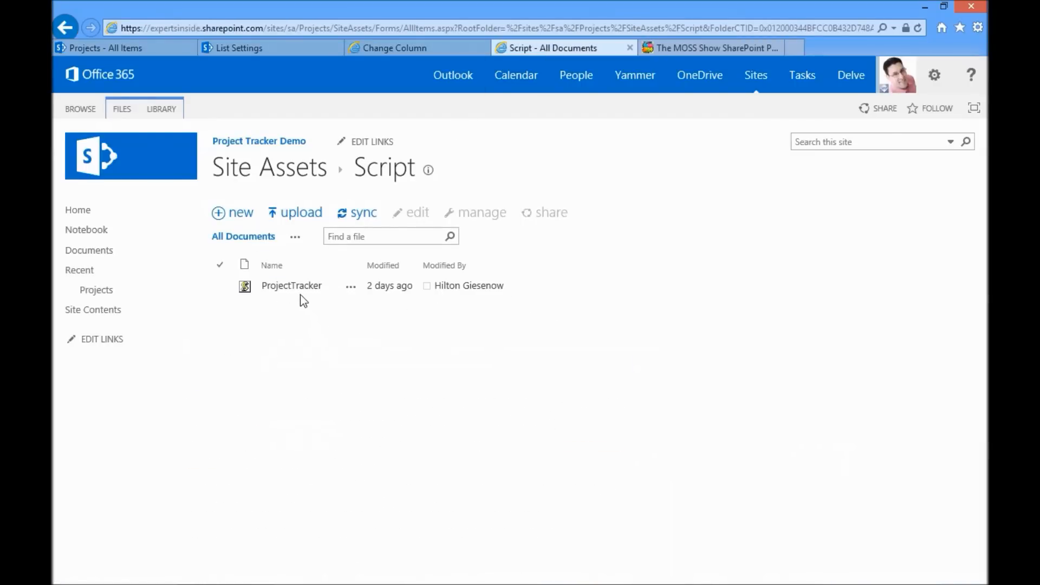
{"action": "right_click", "coordinate": [290, 285]}
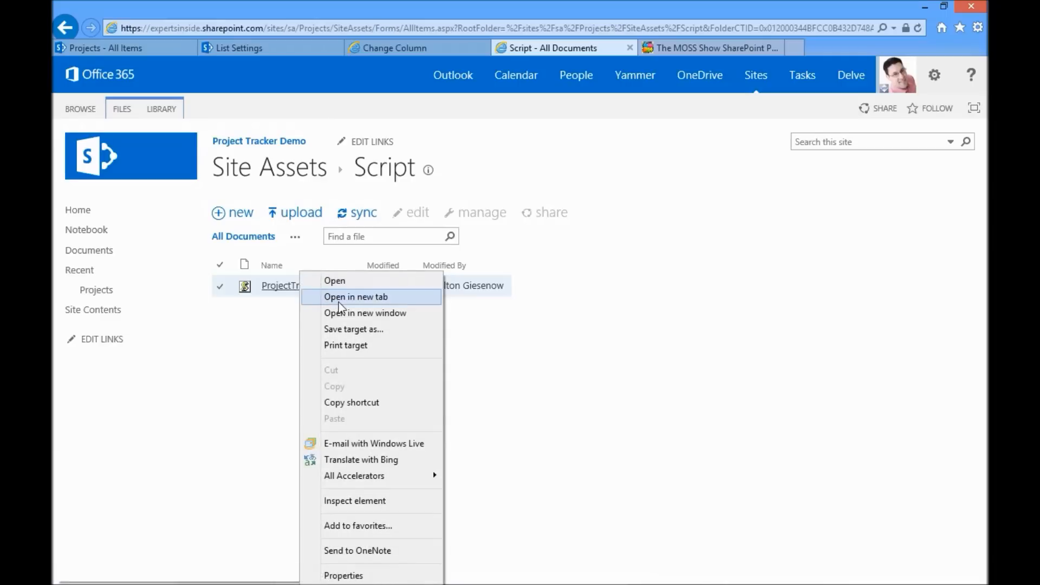
{"action": "mouse_move", "coordinate": [375, 403]}
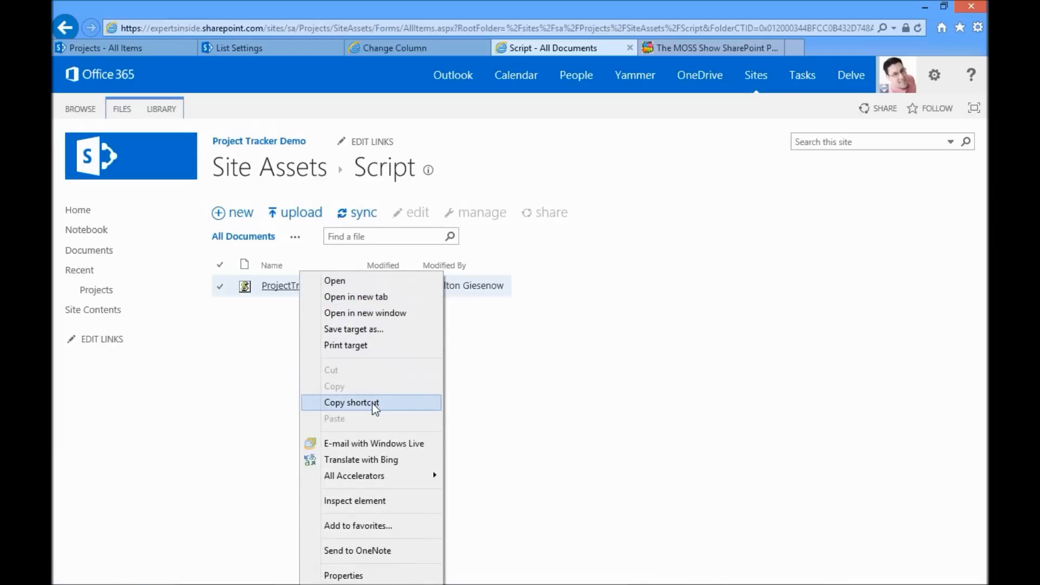
{"action": "left_click", "coordinate": [351, 402]}
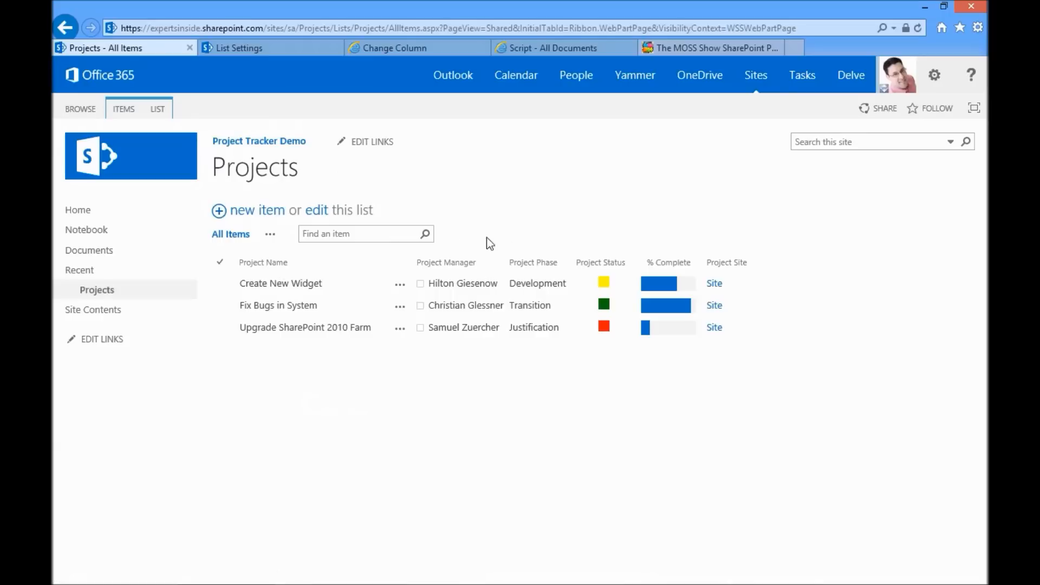
{"action": "mouse_move", "coordinate": [732, 386]}
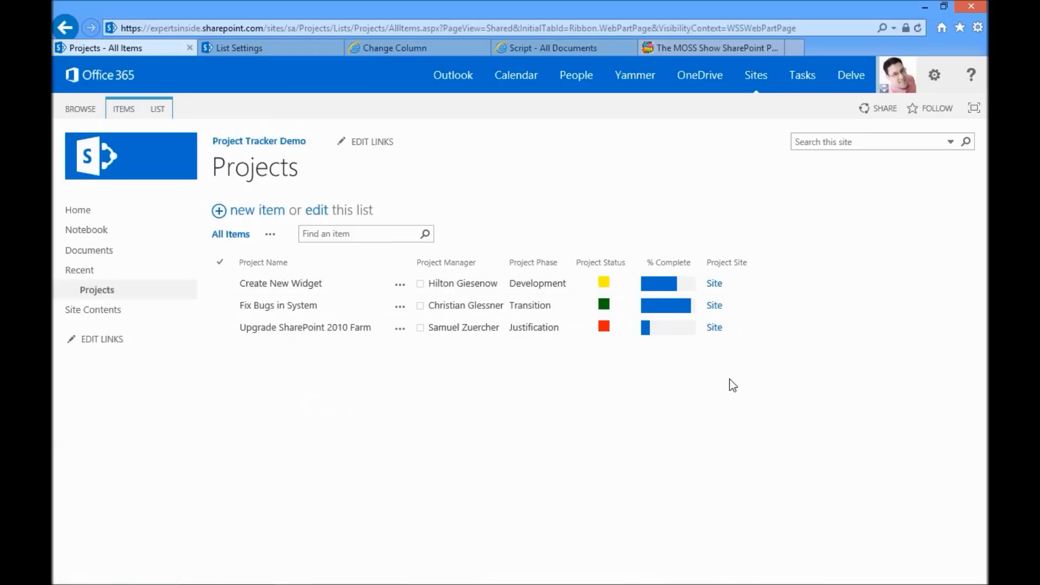
{"action": "mouse_move", "coordinate": [737, 384]}
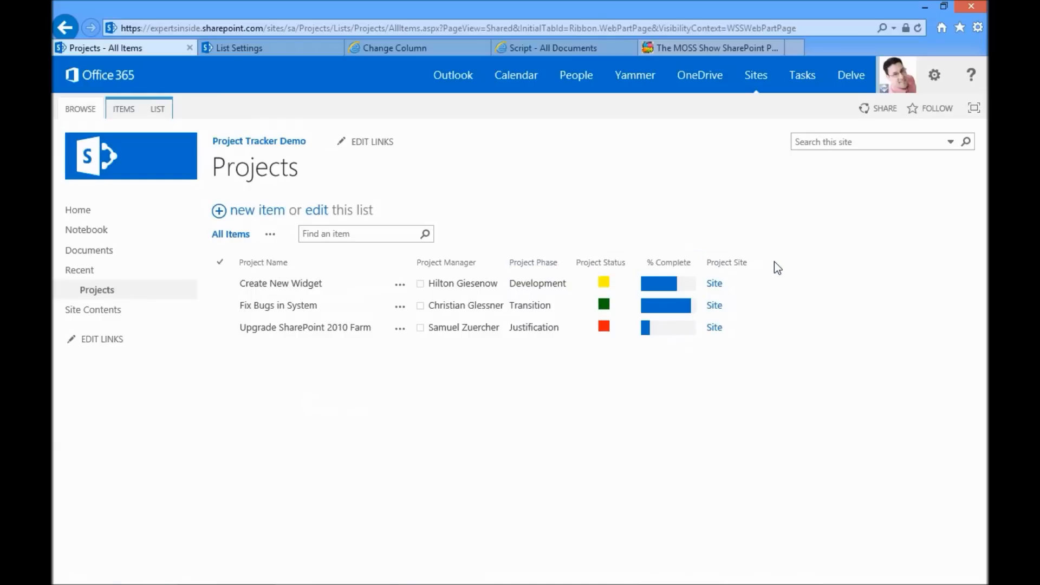
- Put the Projects page into edit mode via the gear menu's Edit page
{"action": "left_click", "coordinate": [934, 75]}
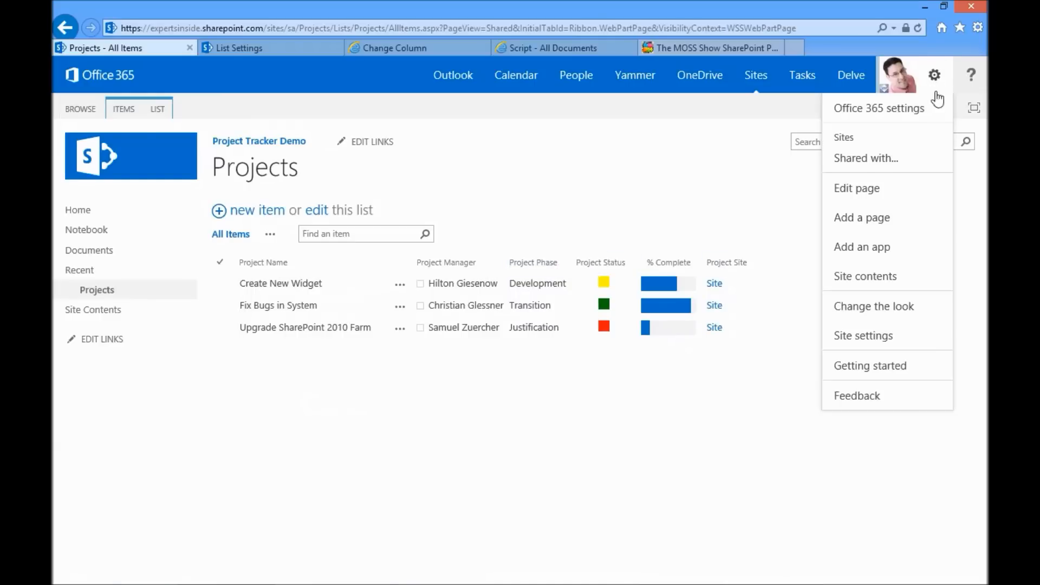
{"action": "left_click", "coordinate": [896, 195]}
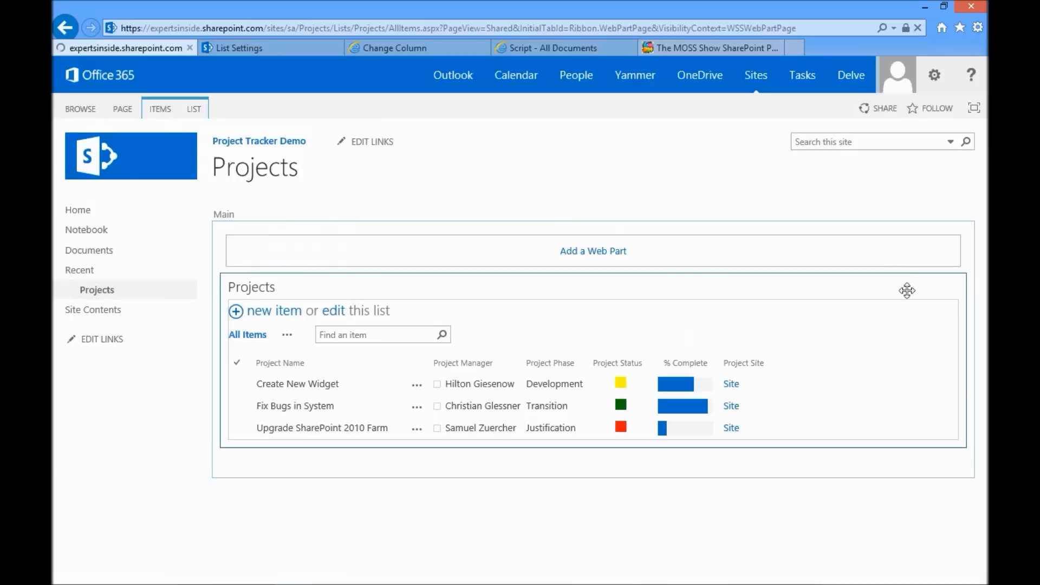
- Bring up the Projects web part's properties showing its JS Link set to the ProjectTracker script
{"action": "left_click", "coordinate": [936, 285]}
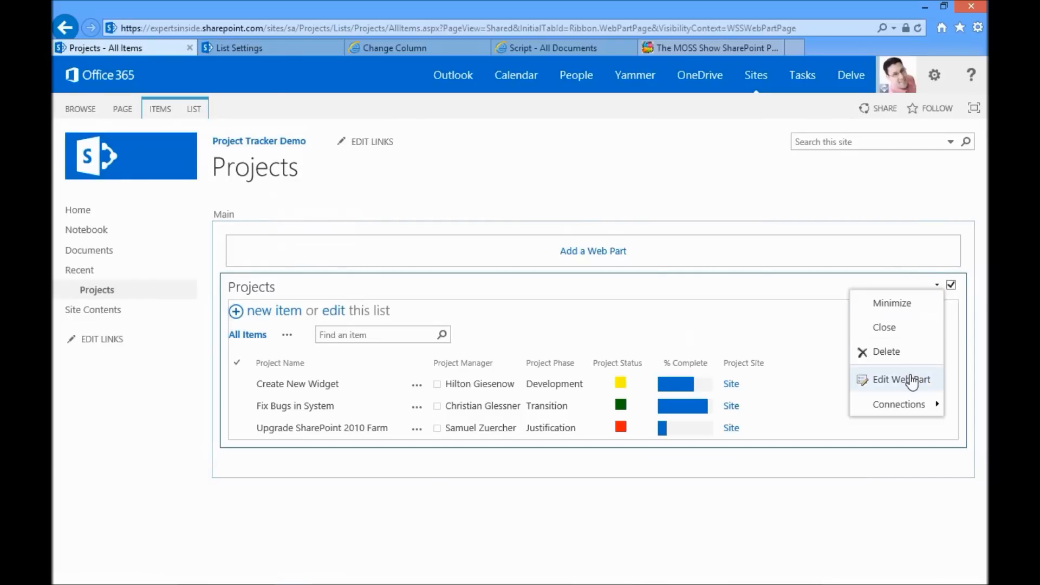
{"action": "left_click", "coordinate": [894, 379]}
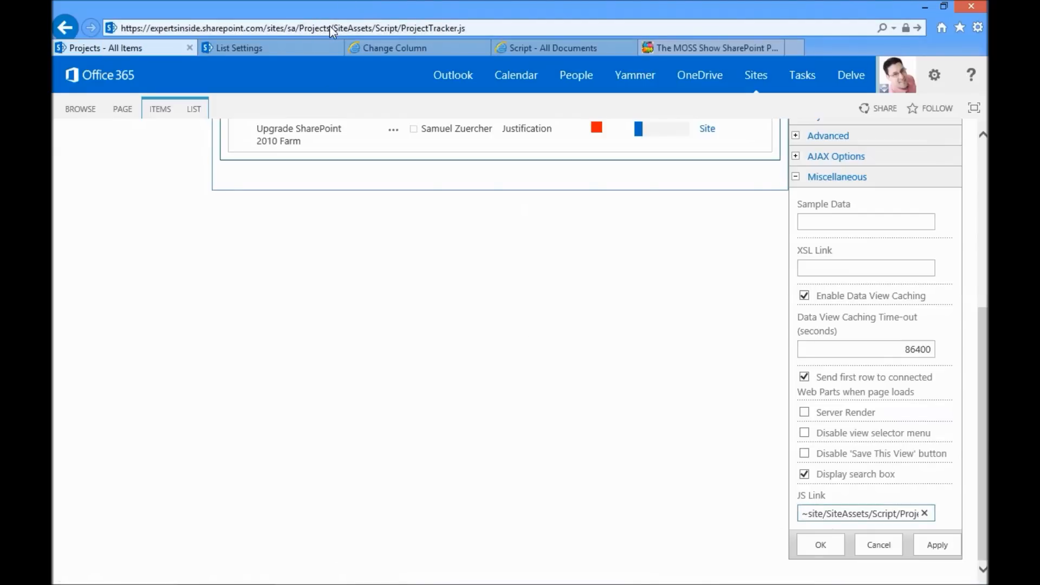
- Show the full JS Link path ~site/SiteAssets/Script/ProjectTracker.js, then cancel the web part properties unsaved
{"action": "left_click", "coordinate": [291, 28]}
{"action": "type", "text": "~site"}
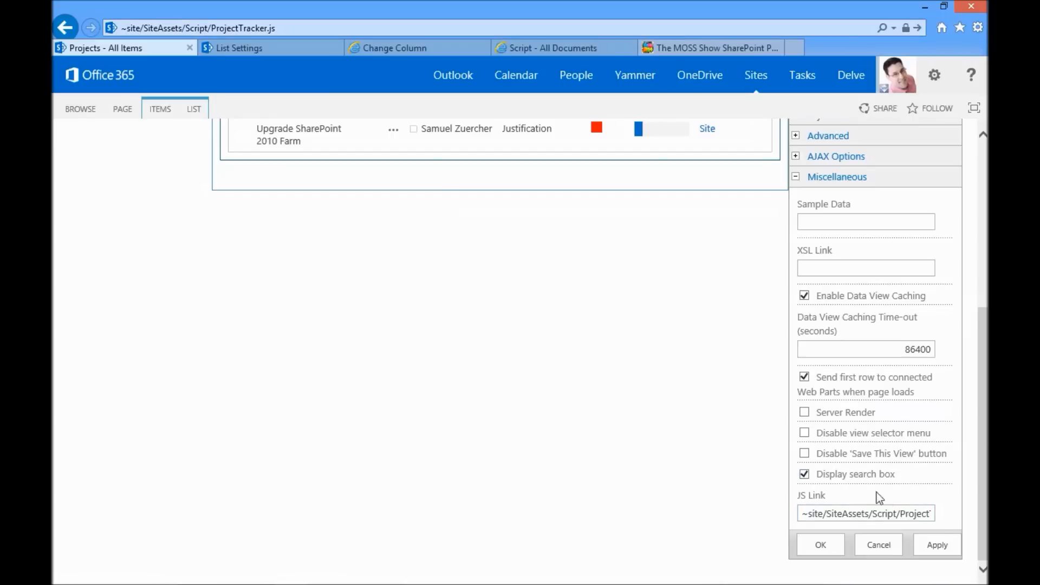
{"action": "mouse_move", "coordinate": [878, 545]}
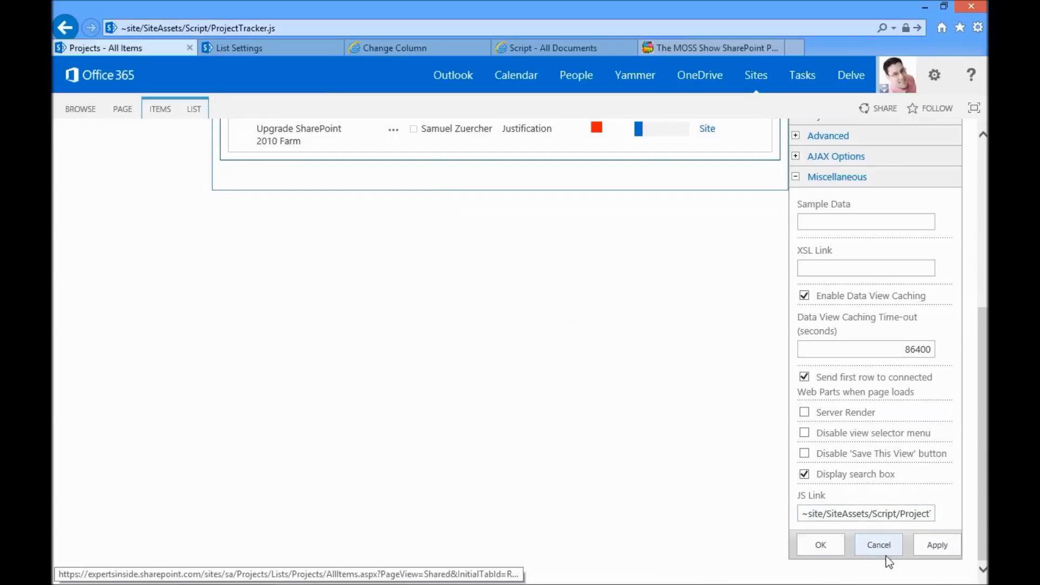
{"action": "left_click", "coordinate": [876, 544]}
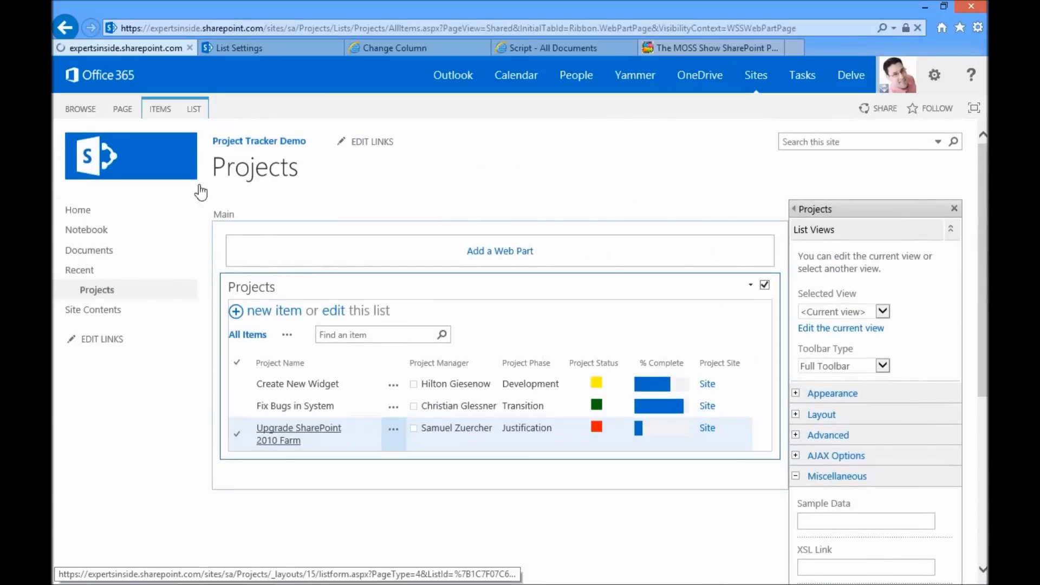
- Stop editing the Projects page so the list shows its status squares and progress bars
{"action": "left_click", "coordinate": [122, 94]}
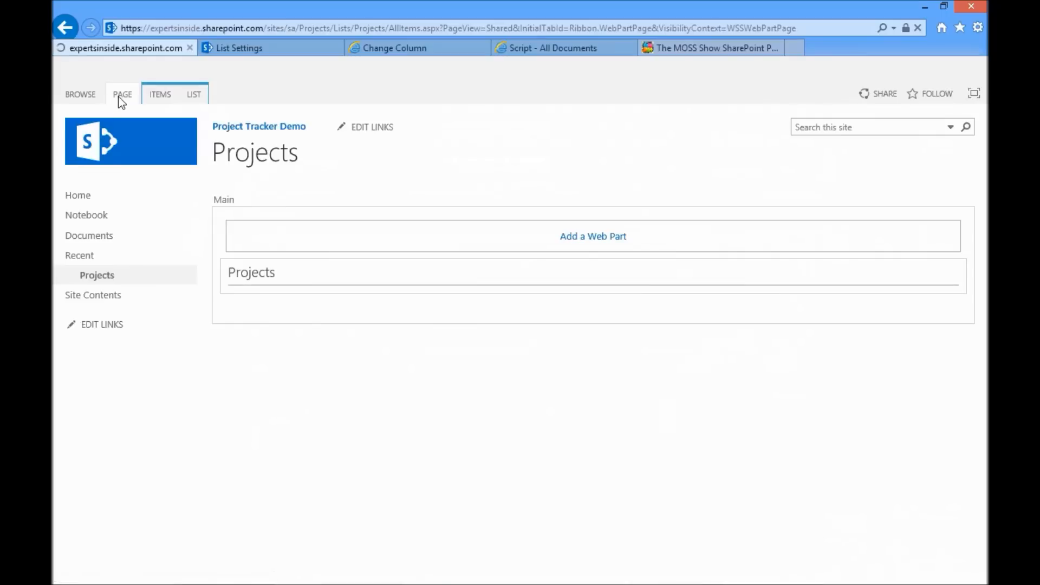
{"action": "left_click", "coordinate": [123, 93]}
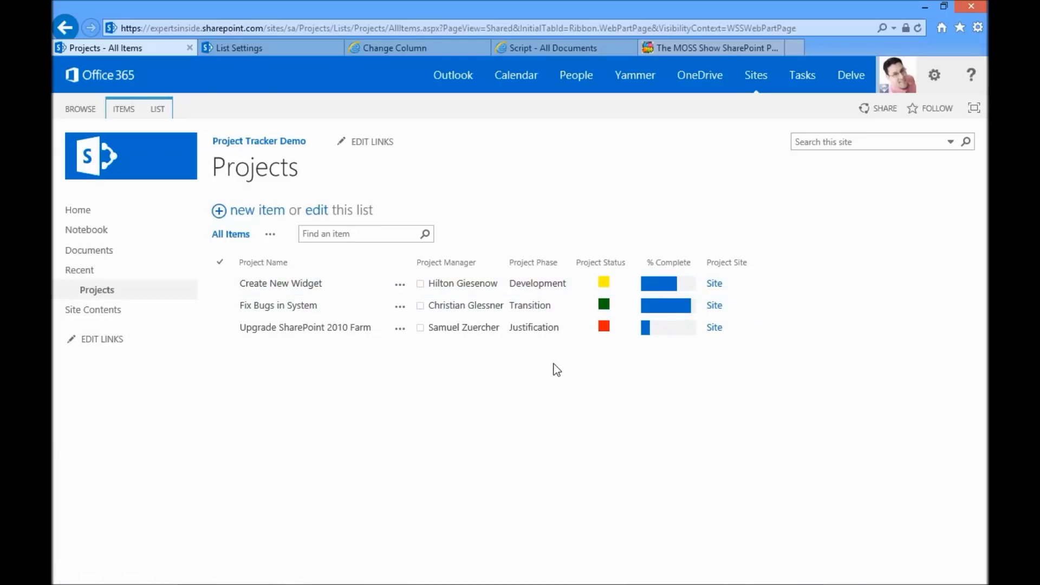
{"action": "mouse_move", "coordinate": [555, 371]}
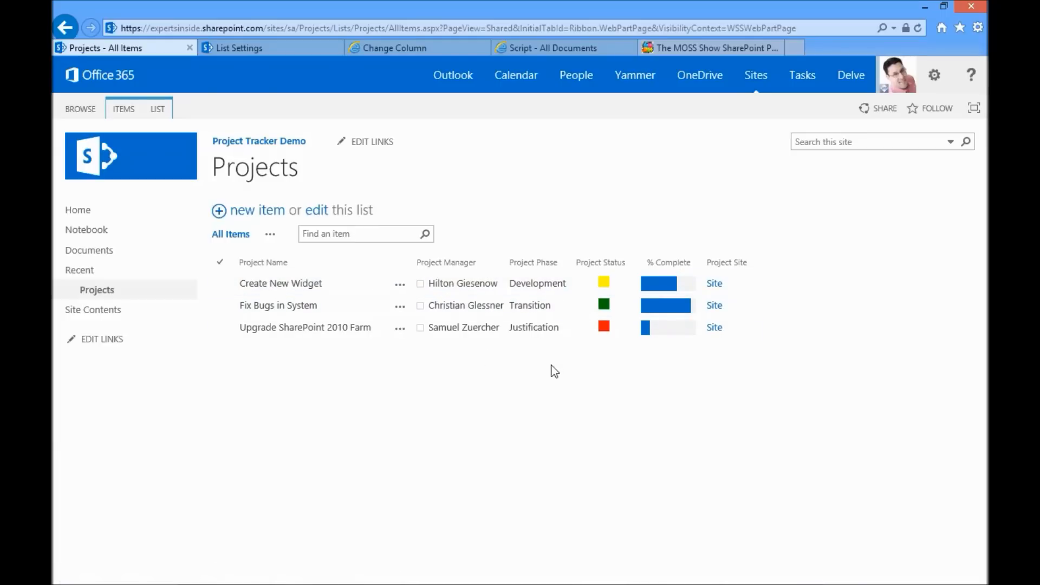
{"action": "mouse_move", "coordinate": [542, 364]}
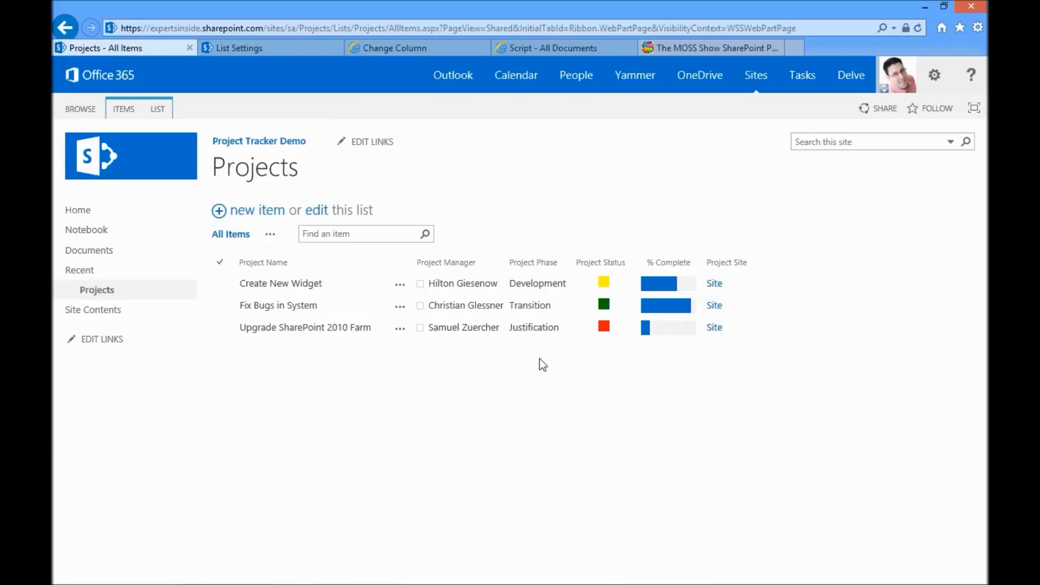
{"action": "mouse_move", "coordinate": [538, 360]}
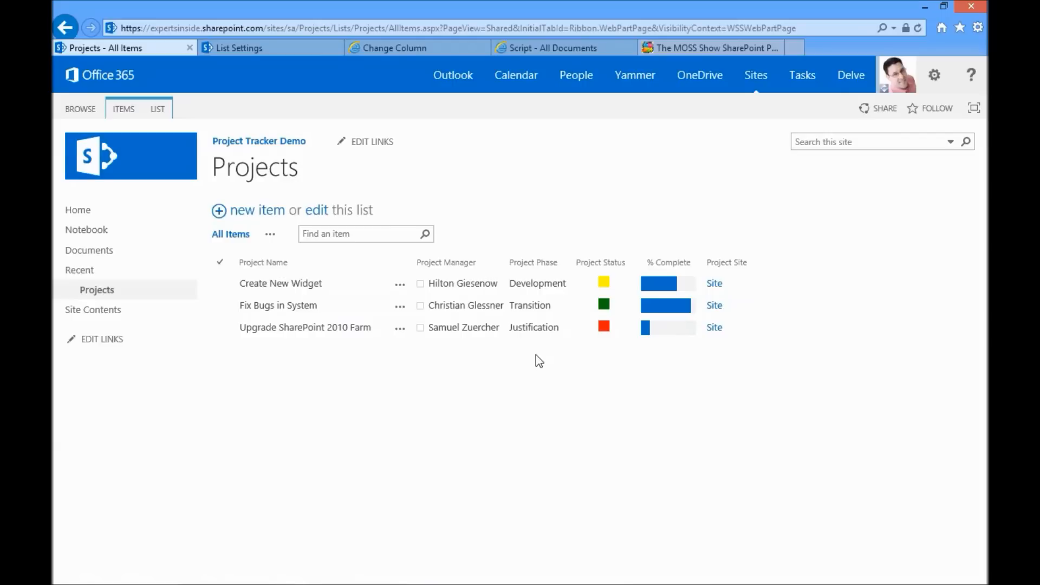
{"action": "mouse_move", "coordinate": [534, 364]}
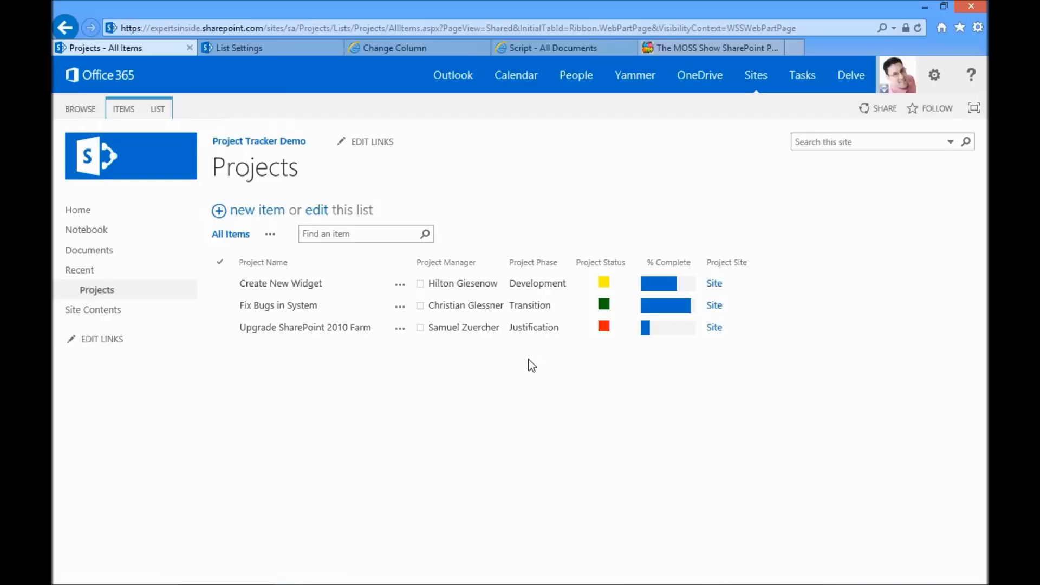
{"action": "mouse_move", "coordinate": [300, 83]}
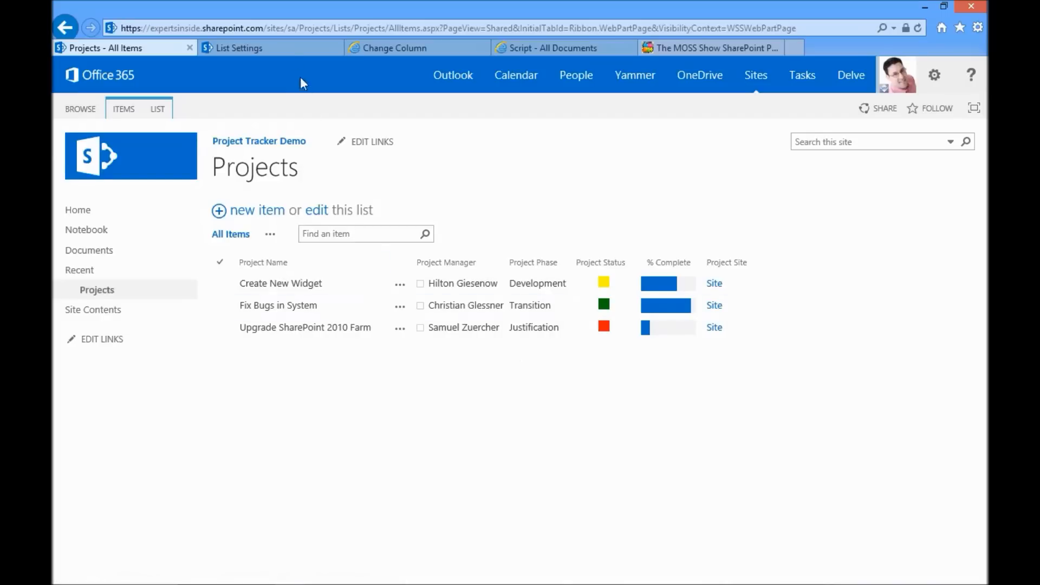
{"action": "left_click", "coordinate": [451, 28]}
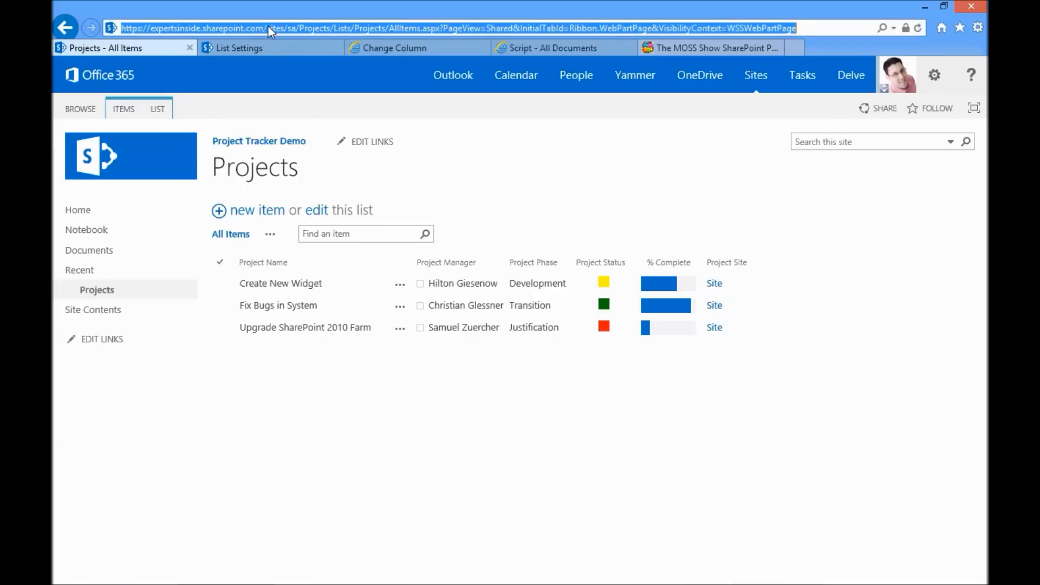